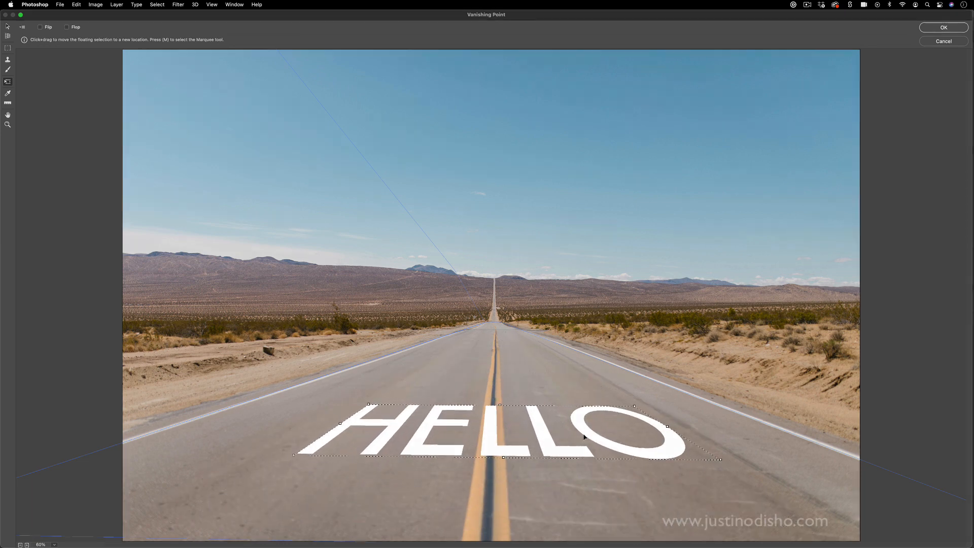
# Revert the road photo to its original state, glancing at the graffiti document and back
pyautogui.click(76, 4)
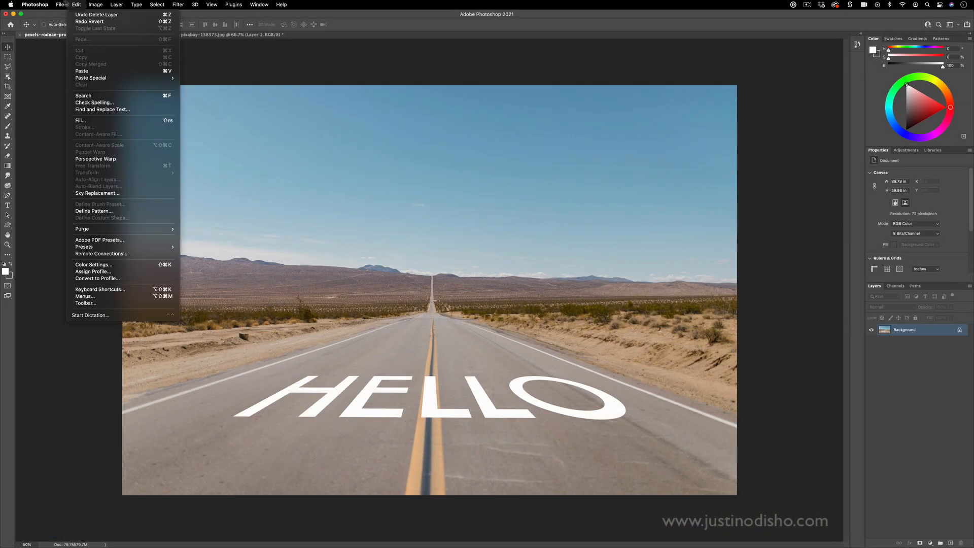
pyautogui.click(96, 14)
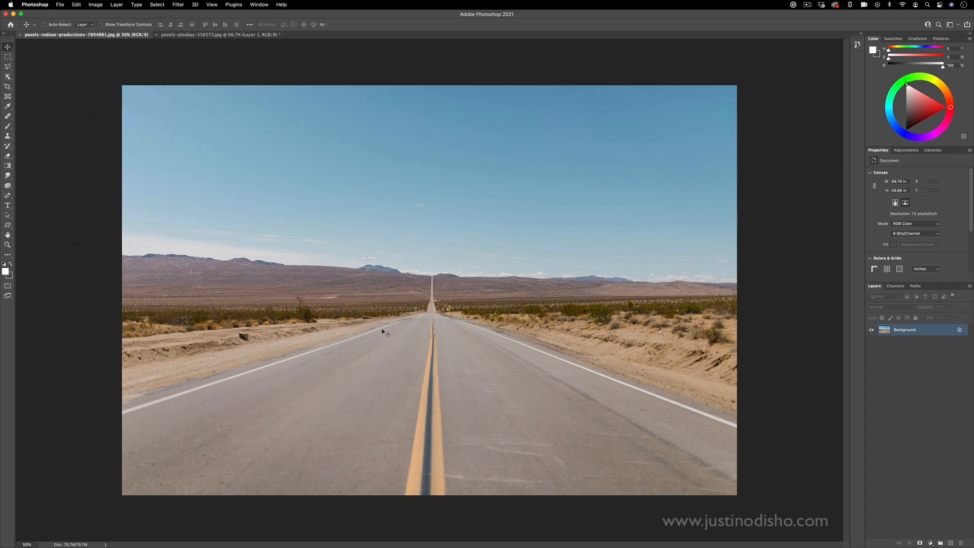
pyautogui.moveTo(732, 461)
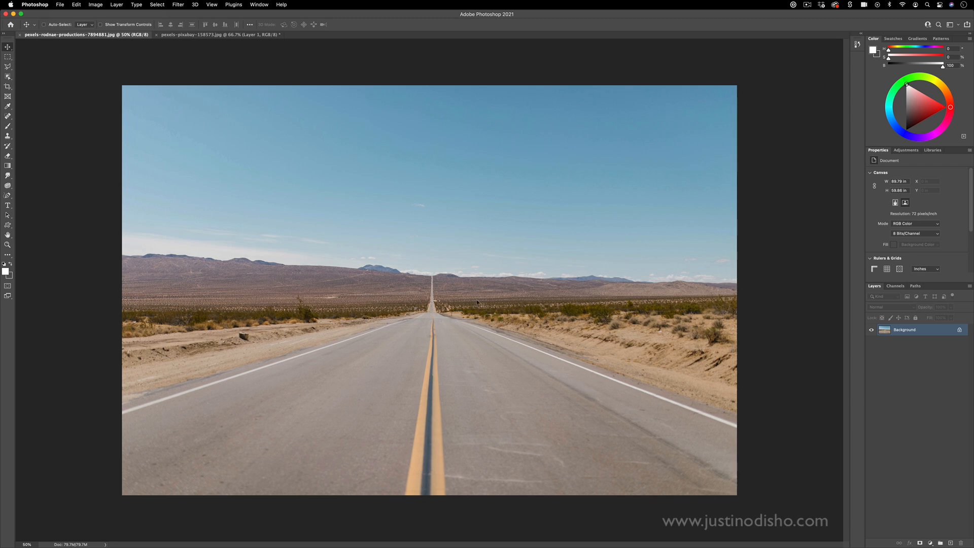
pyautogui.click(220, 34)
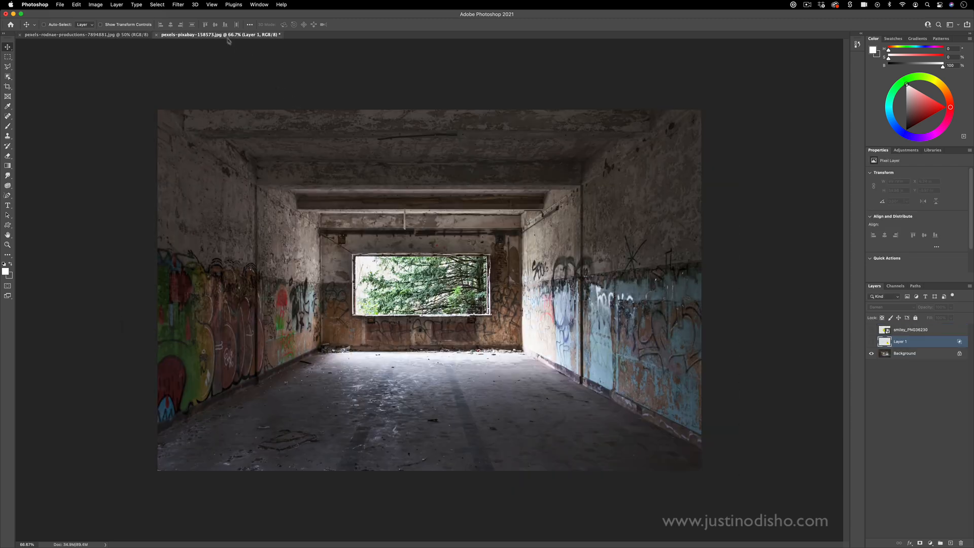
pyautogui.click(86, 34)
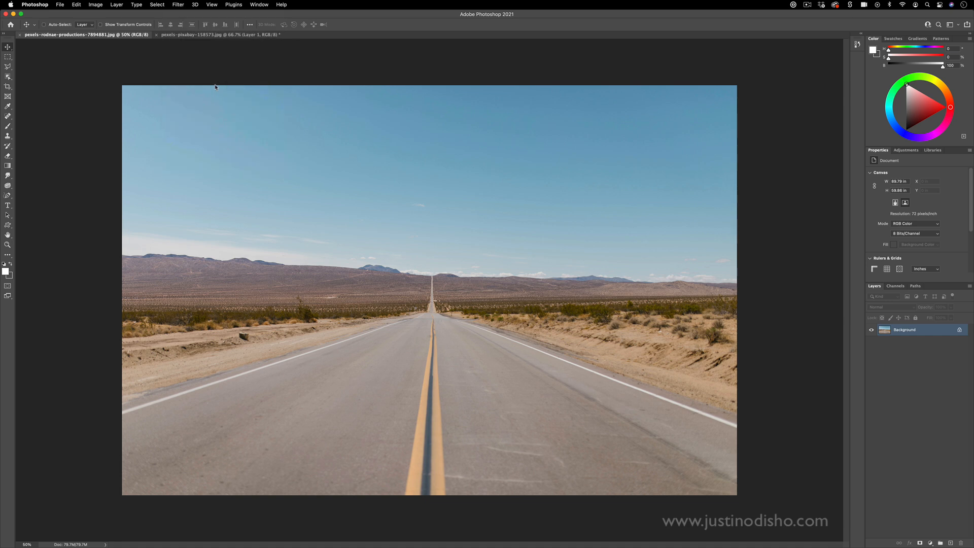
# In Vanishing Point, place plane corners on the left and right road edges
pyautogui.click(177, 4)
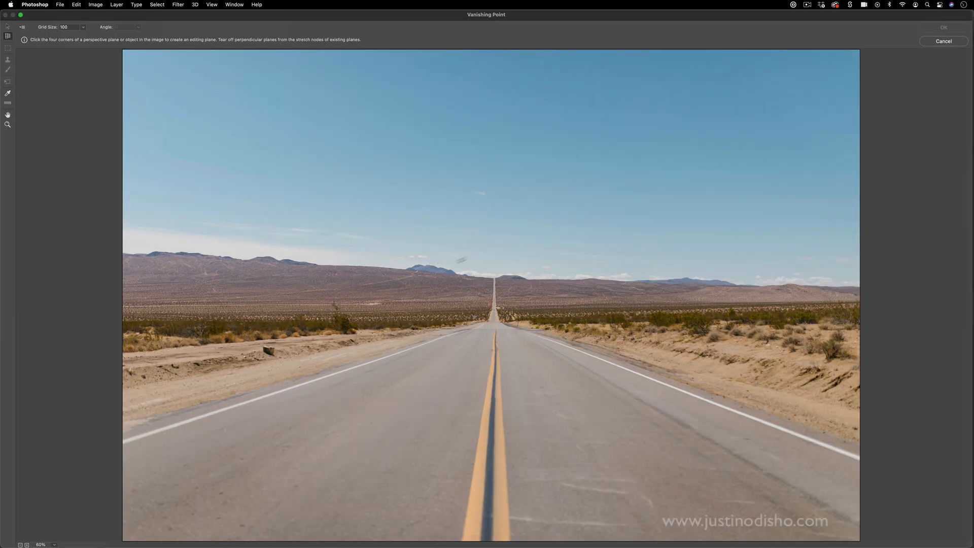
pyautogui.moveTo(520, 222)
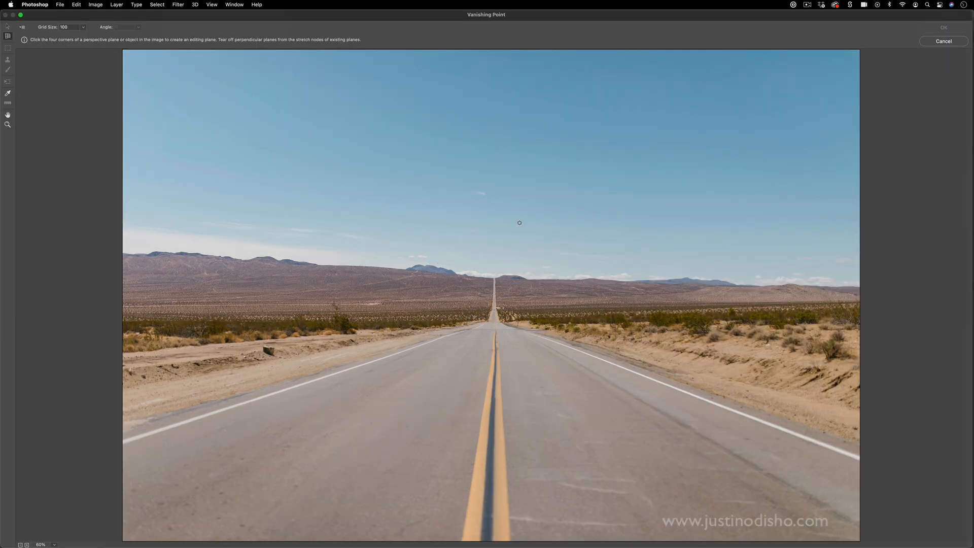
pyautogui.moveTo(511, 230)
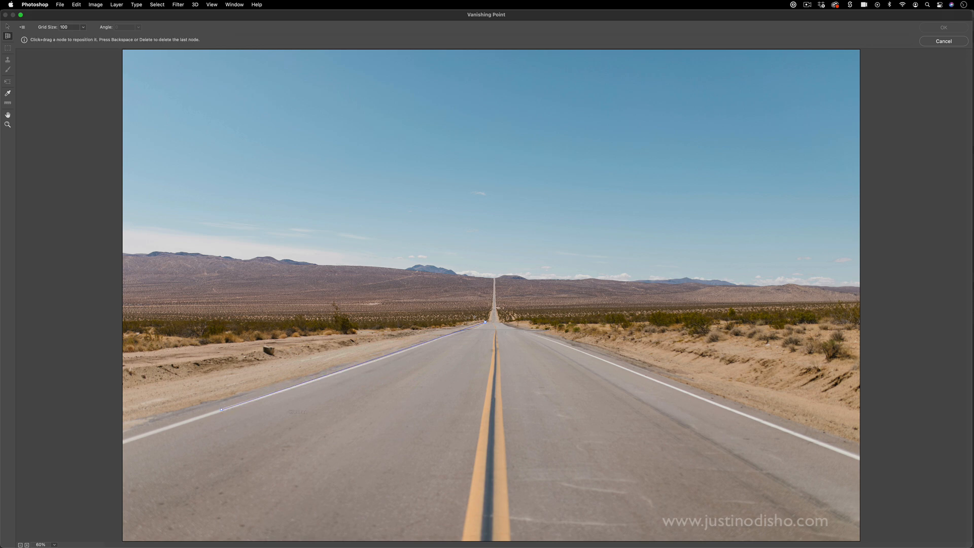
pyautogui.click(739, 414)
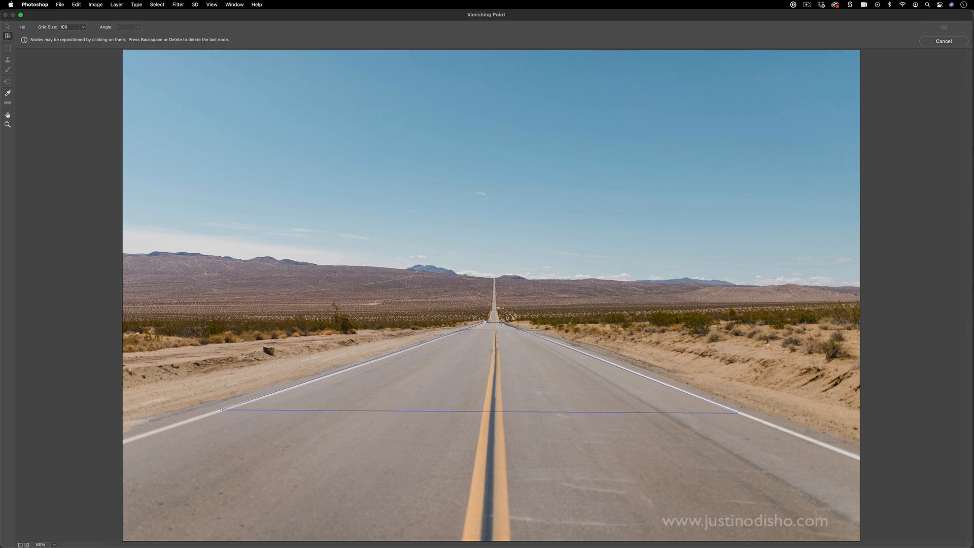
pyautogui.click(493, 322)
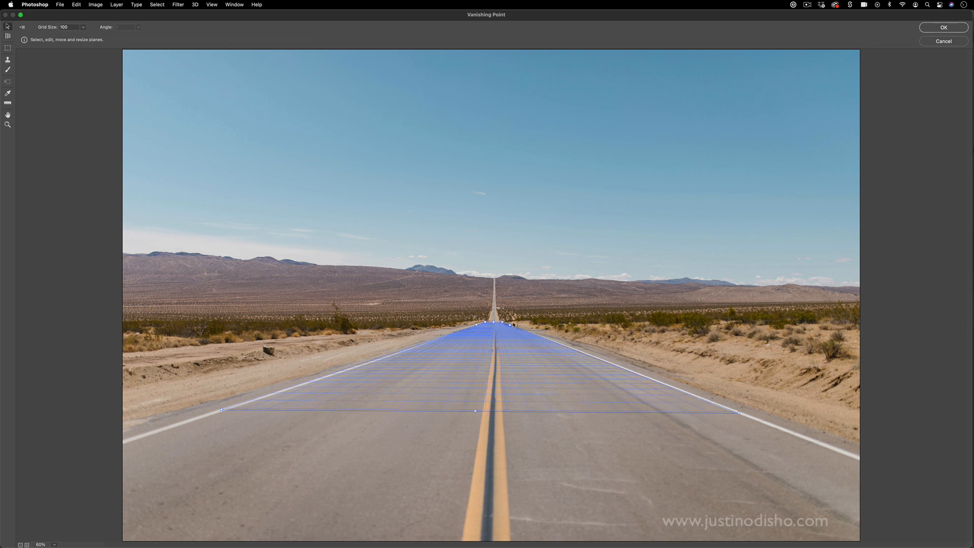
pyautogui.moveTo(434, 394)
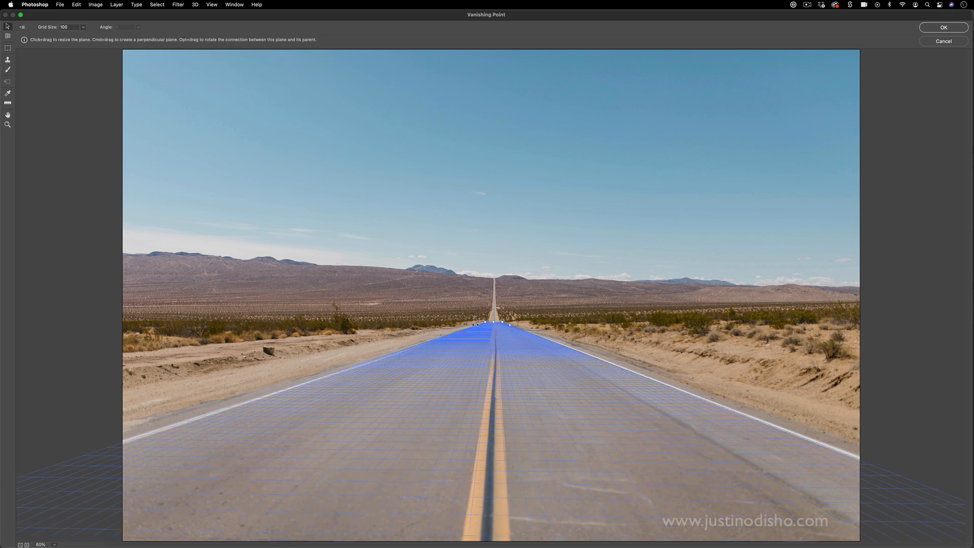
# Stretch the plane's bottom edge below the image so it covers the whole road
pyautogui.press('cmd')
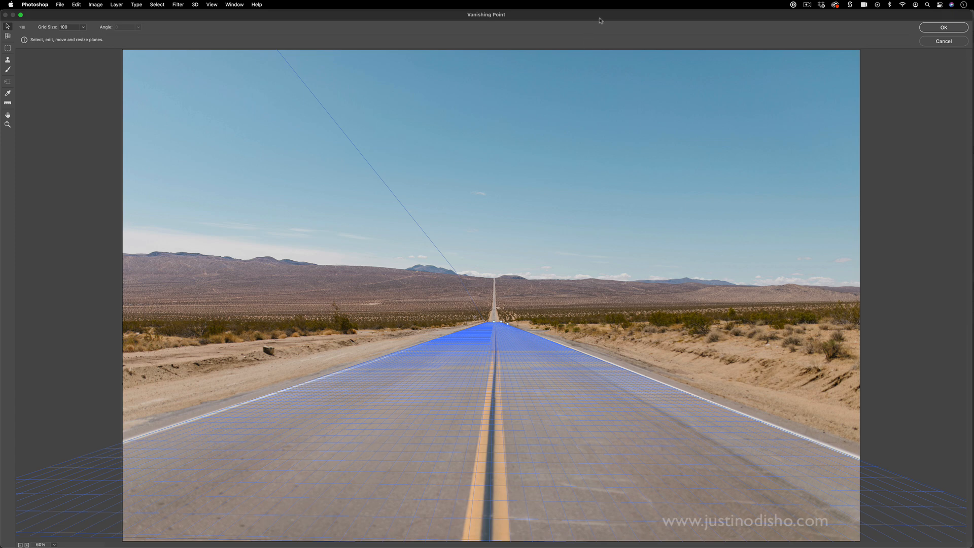
# Keep the plane, then add large white HELLO type across the sky
pyautogui.click(943, 27)
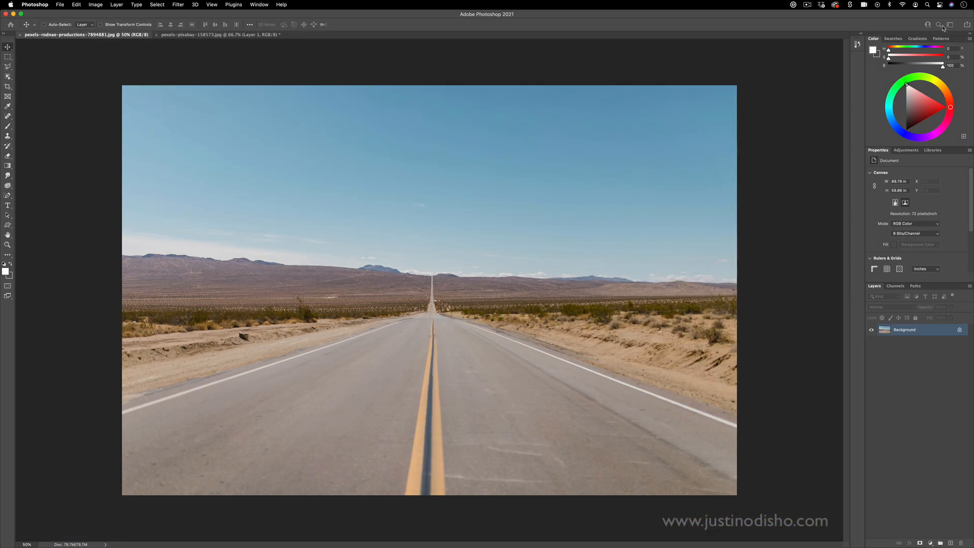
pyautogui.moveTo(659, 237)
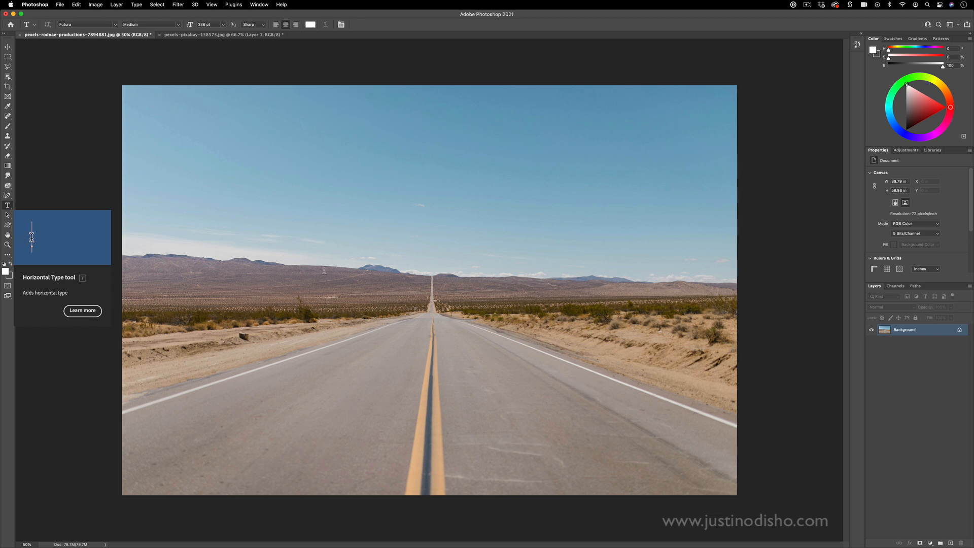
pyautogui.write('HELLO')
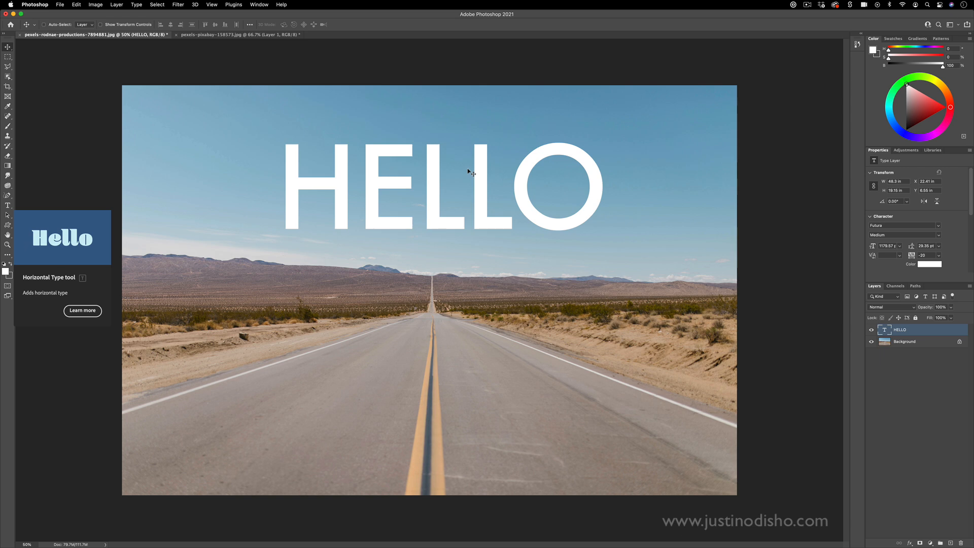
# Confirm the HELLO text, select its letter outlines and copy them
pyautogui.press('cmd')
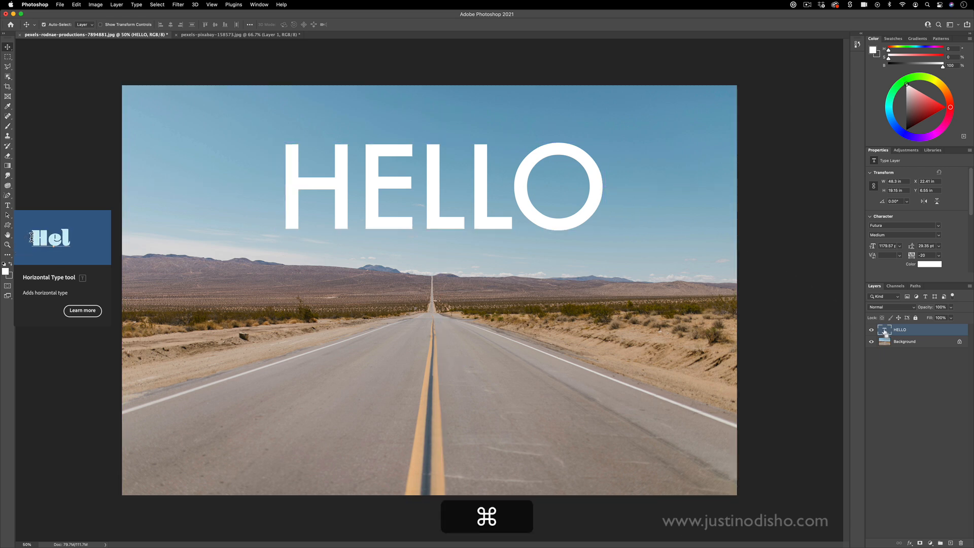
pyautogui.click(885, 330)
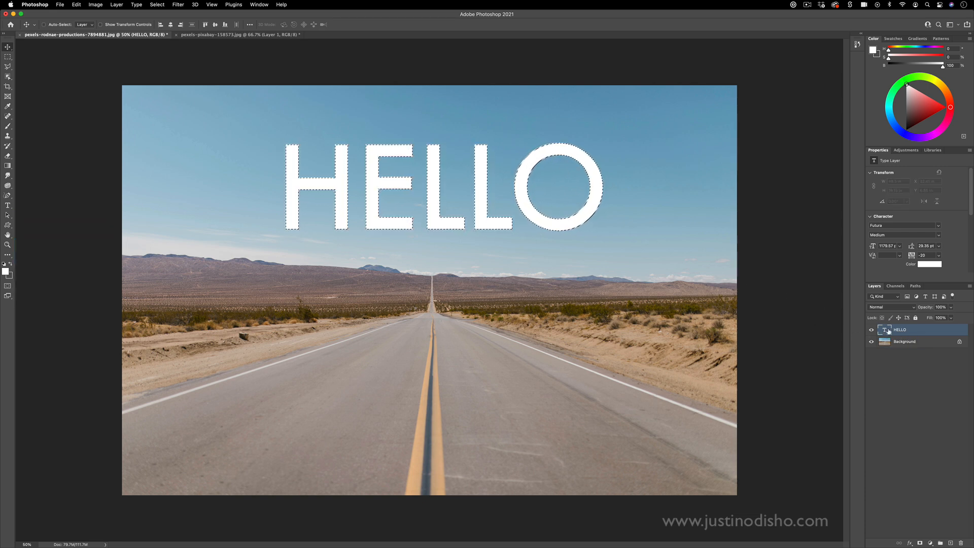
pyautogui.moveTo(885, 329)
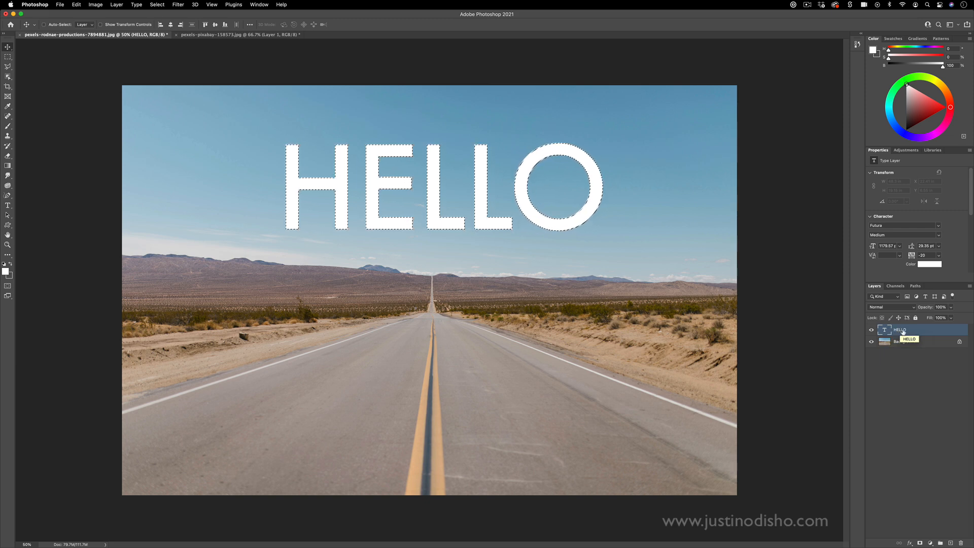
pyautogui.press('cmd')
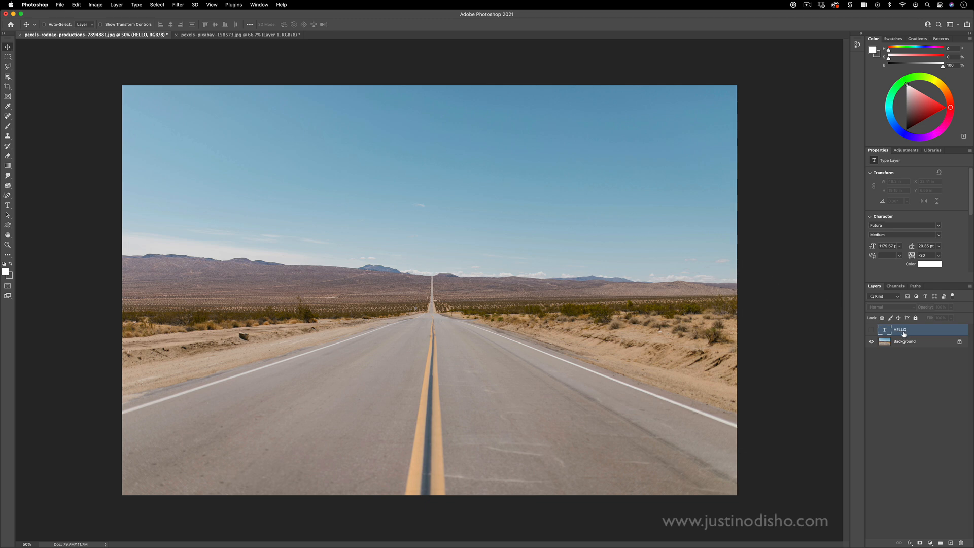
pyautogui.moveTo(125, 7)
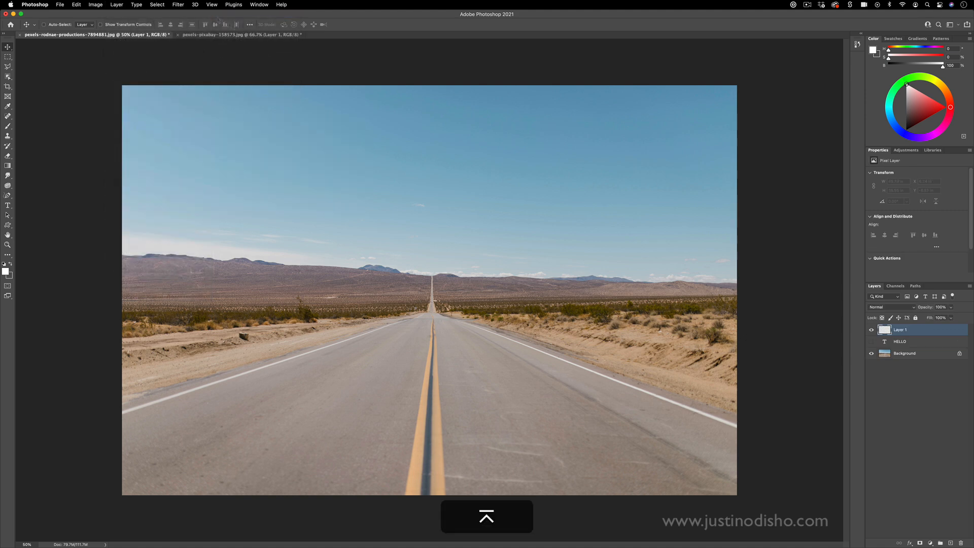
# Reopen Vanishing Point and paste the HELLO lettering flat onto the road plane
pyautogui.click(178, 4)
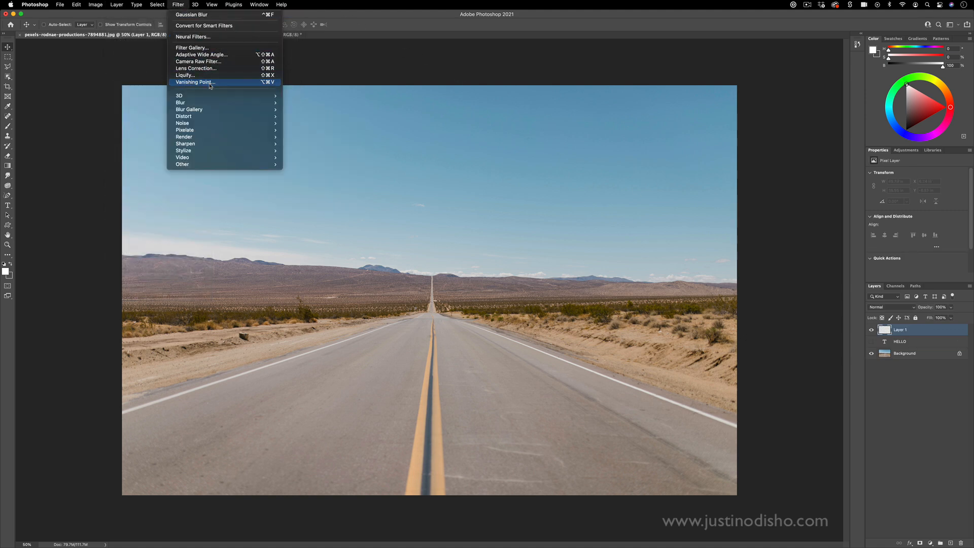
pyautogui.click(194, 82)
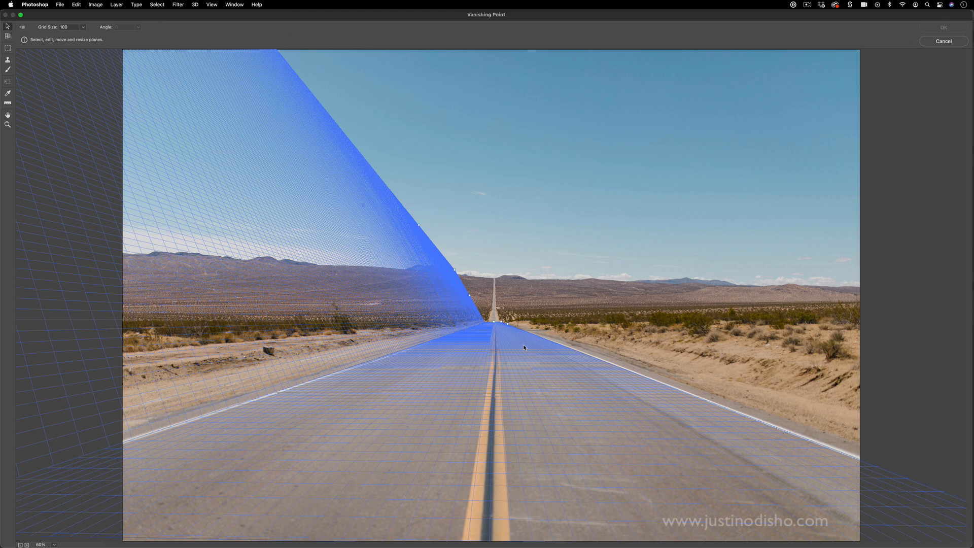
pyautogui.press('cmd')
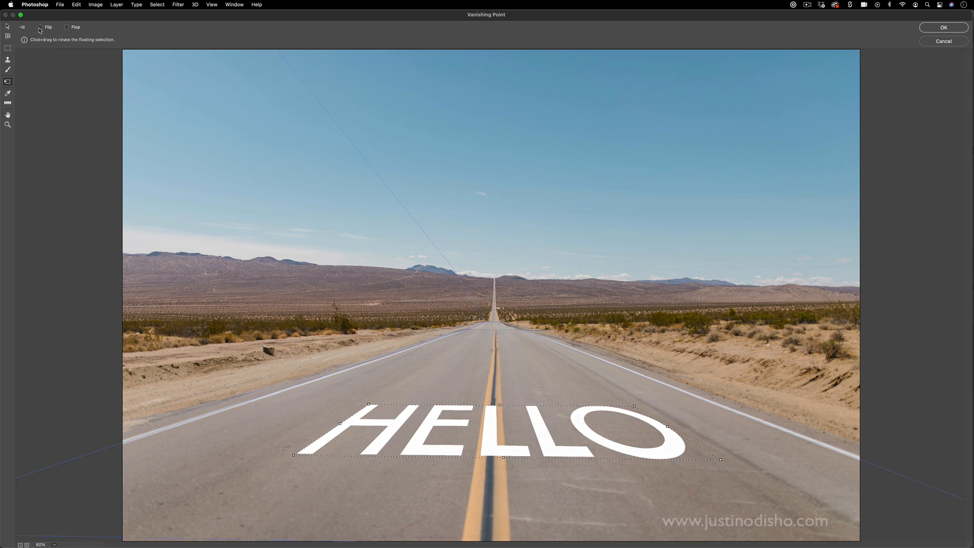
# Flip the lettering and back upright, then apply the perspective HELLO to the photo
pyautogui.click(39, 30)
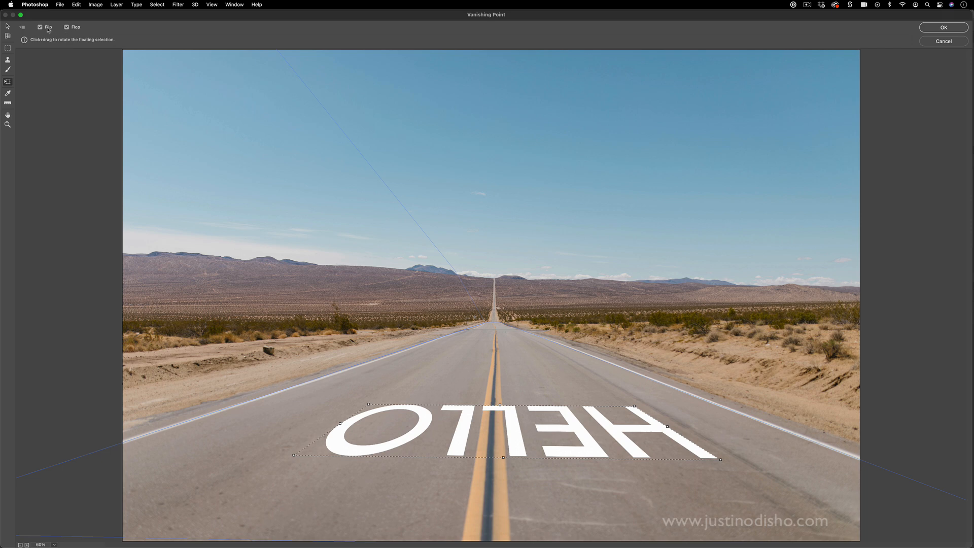
pyautogui.click(67, 26)
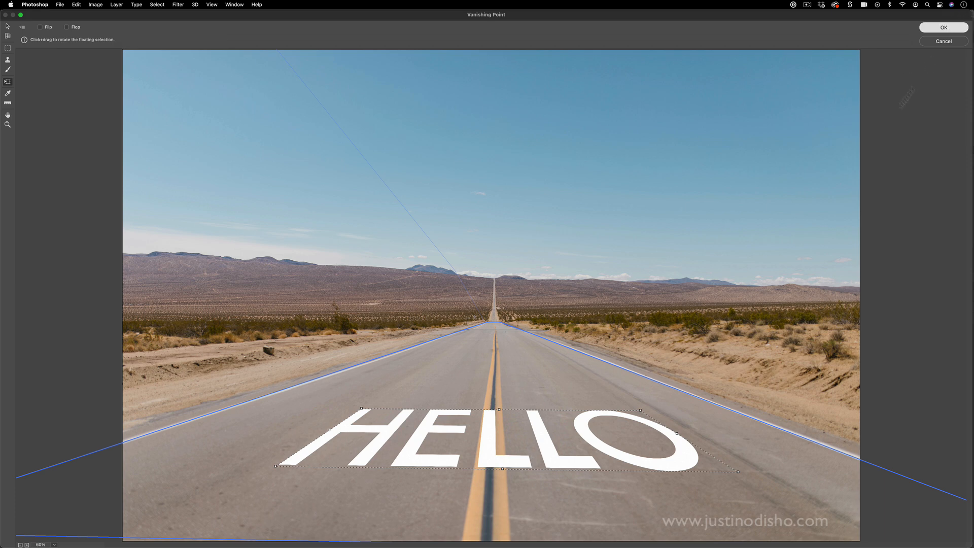
pyautogui.click(943, 28)
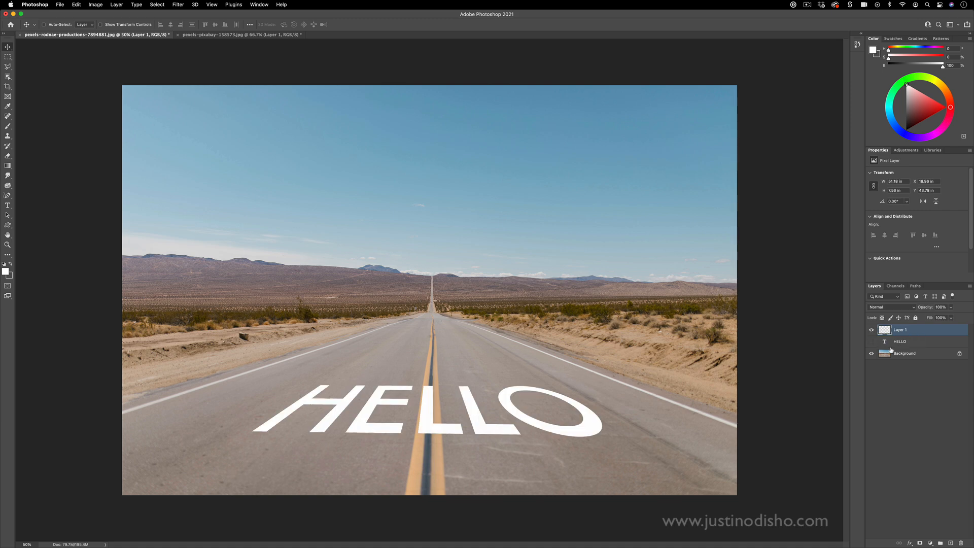
pyautogui.click(871, 329)
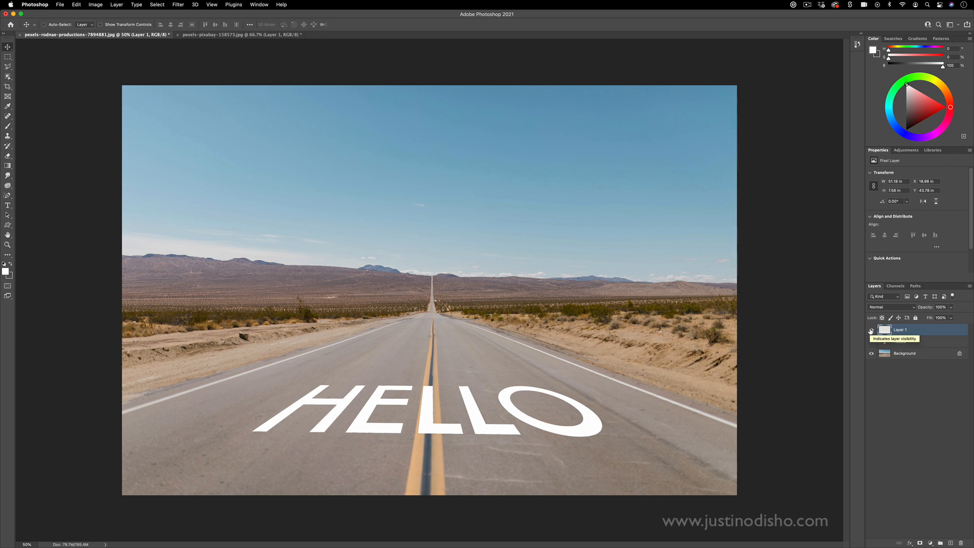
pyautogui.click(870, 330)
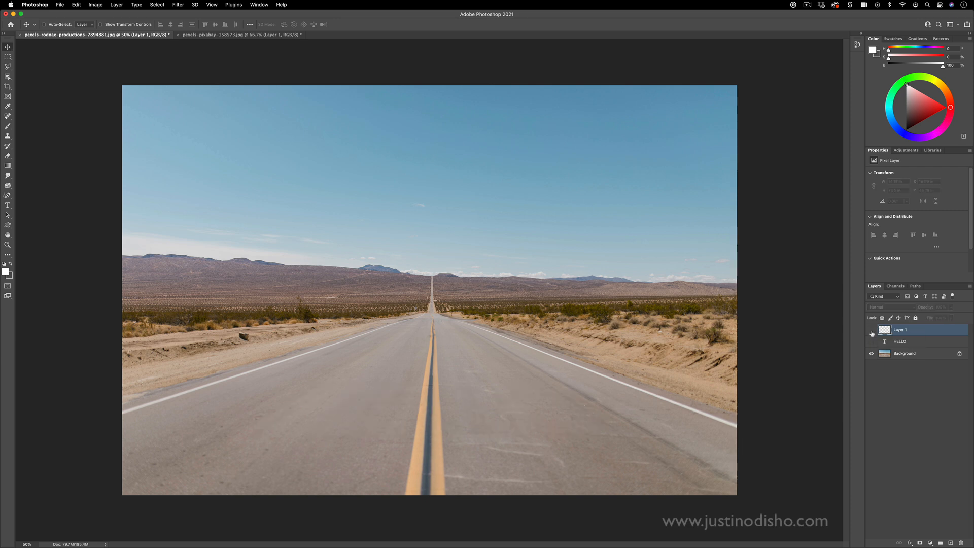
pyautogui.click(871, 341)
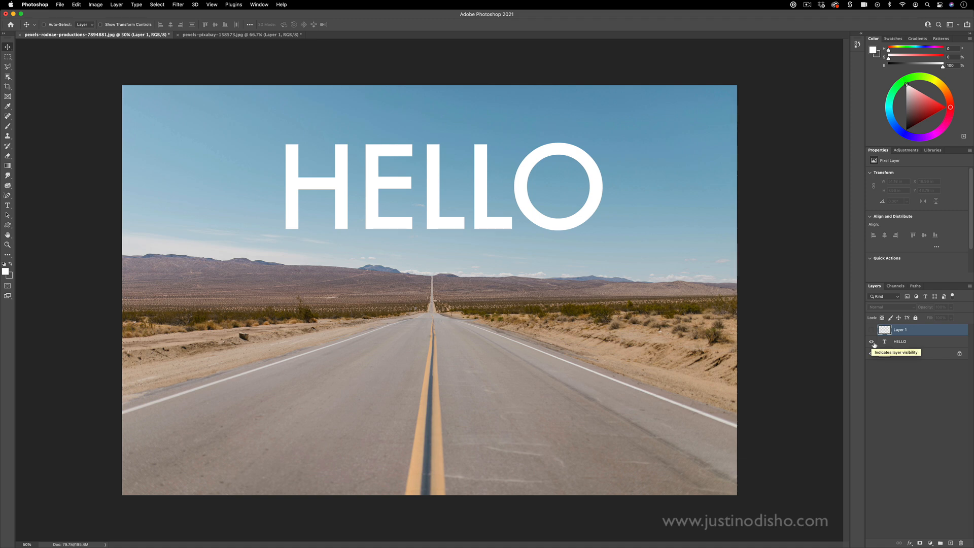
pyautogui.click(870, 341)
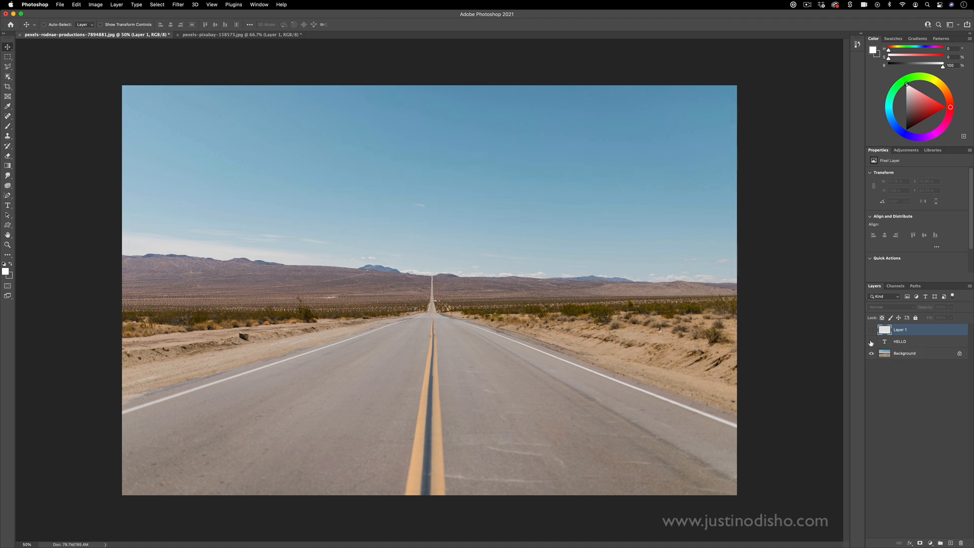
pyautogui.click(871, 330)
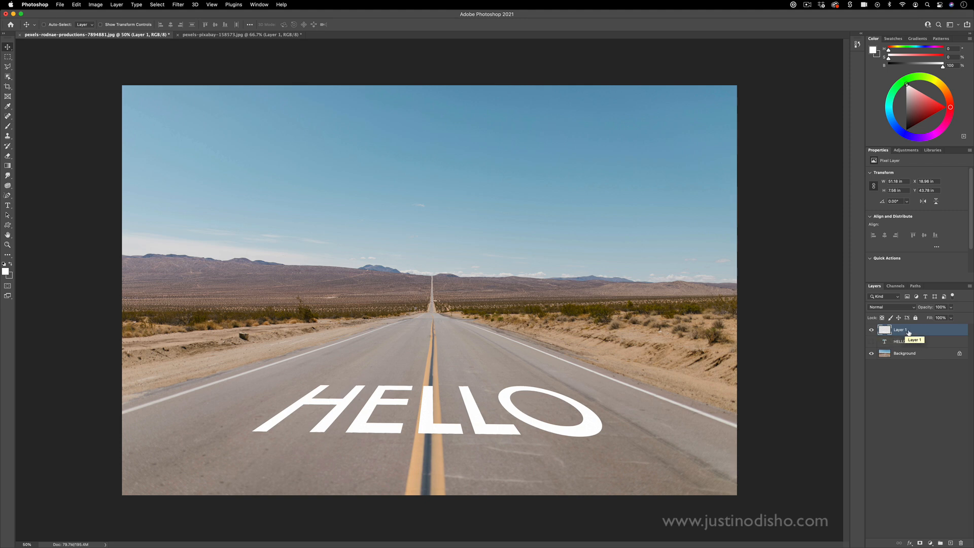
# Bring up the Blending Options for Layer 1, the HELLO layer
pyautogui.rightClick(901, 330)
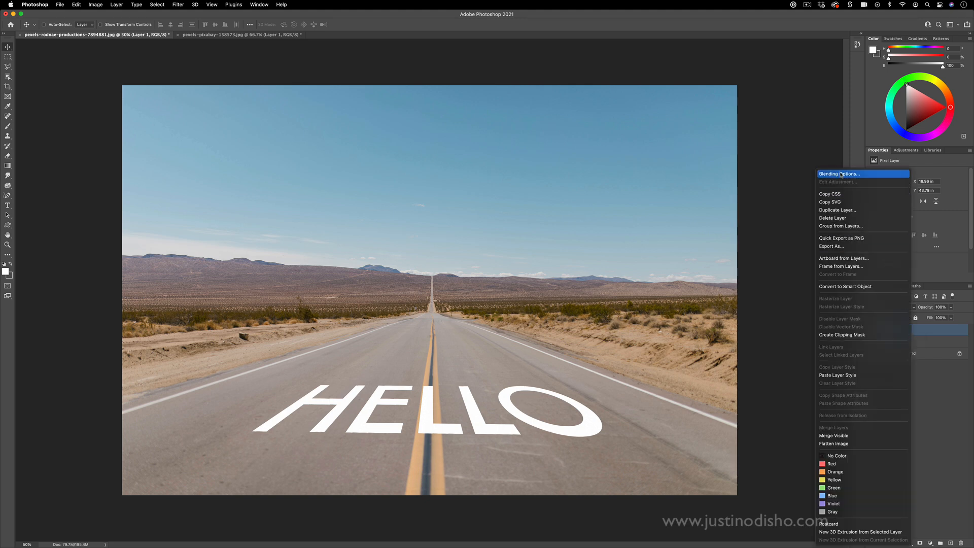
pyautogui.click(841, 173)
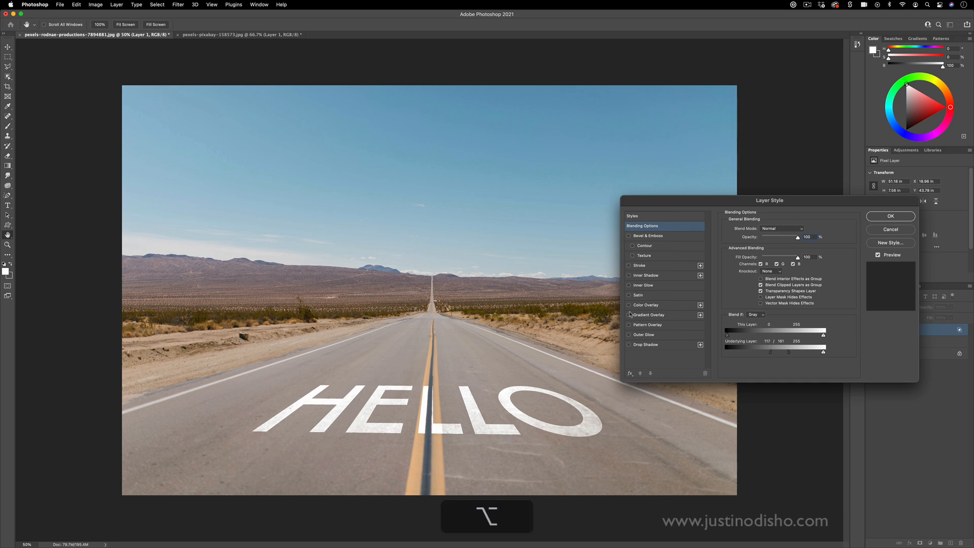
# Add a Color Overlay sampled from the road's centre line and apply the style
pyautogui.click(629, 306)
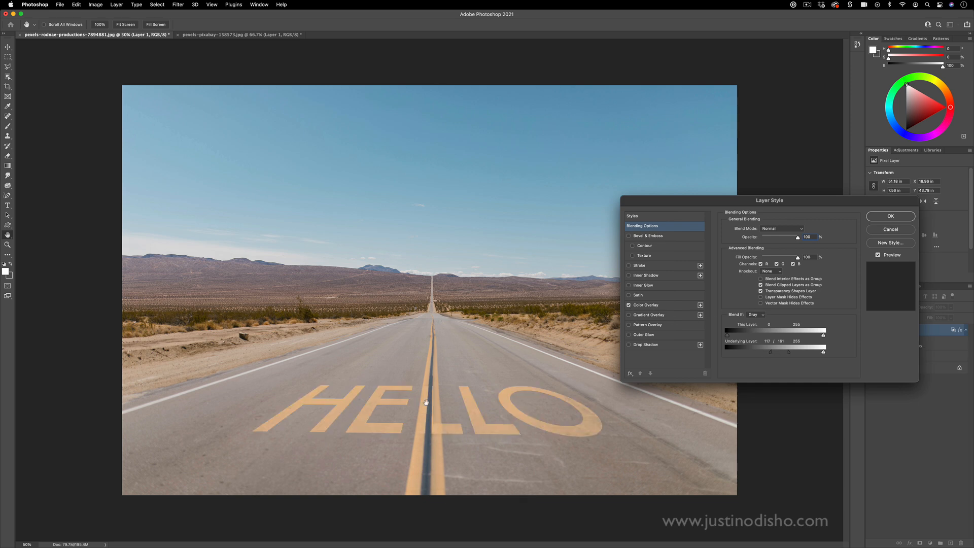
pyautogui.click(802, 231)
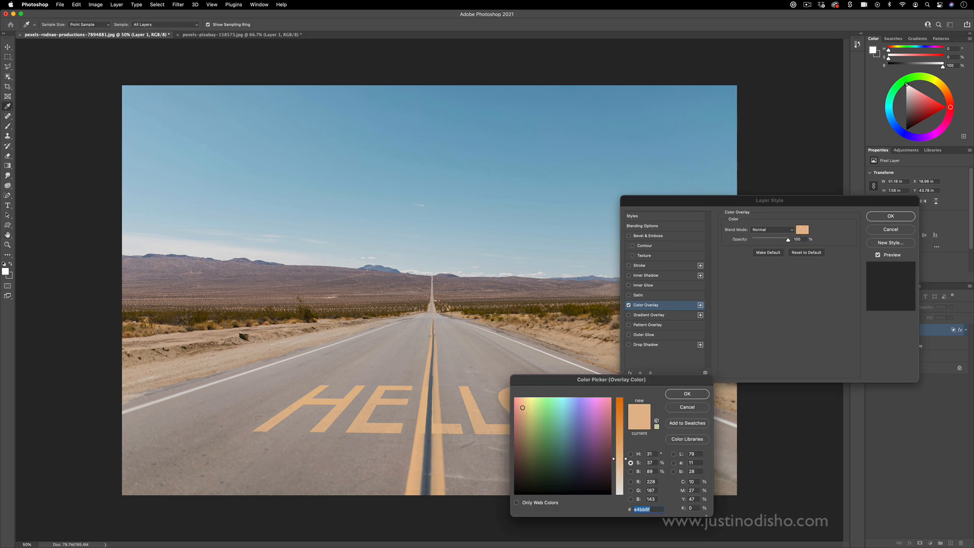
pyautogui.click(687, 394)
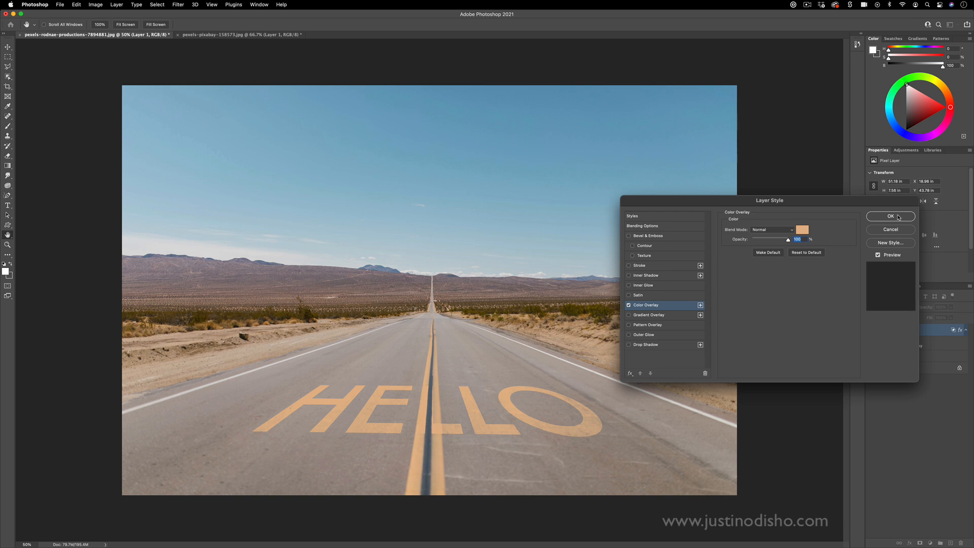
pyautogui.click(890, 216)
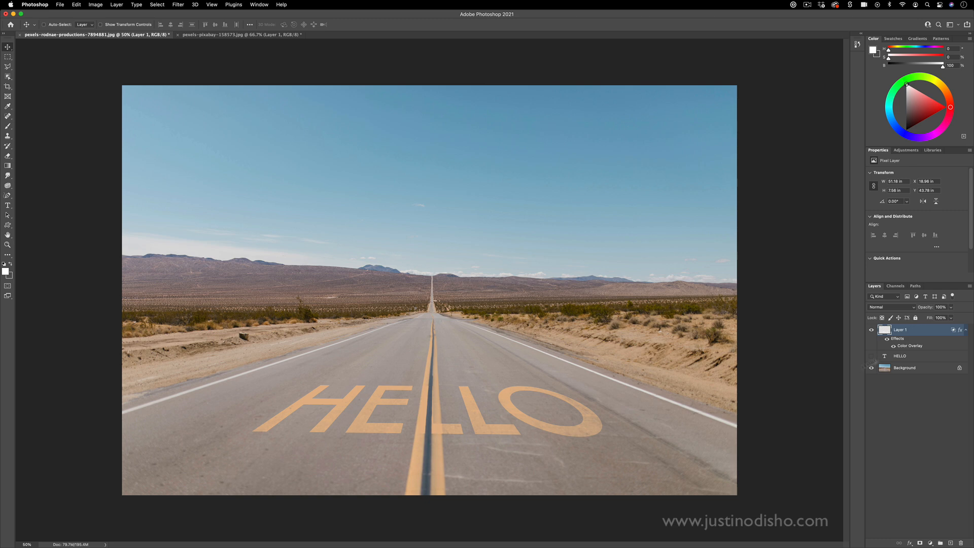
# Set Layer 1 to Overlay blending with the tan overlay hidden, then switch to the graffiti photo
pyautogui.click(889, 306)
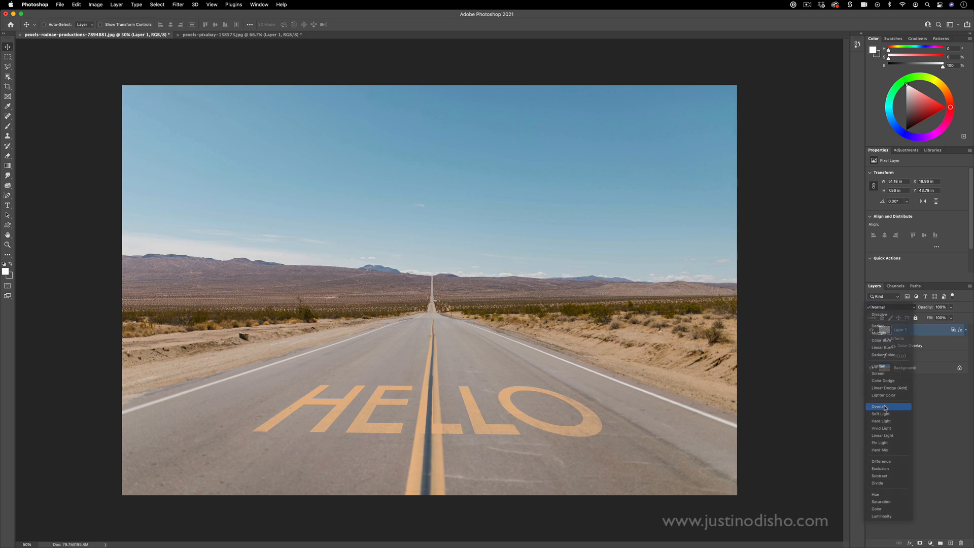
pyautogui.click(881, 406)
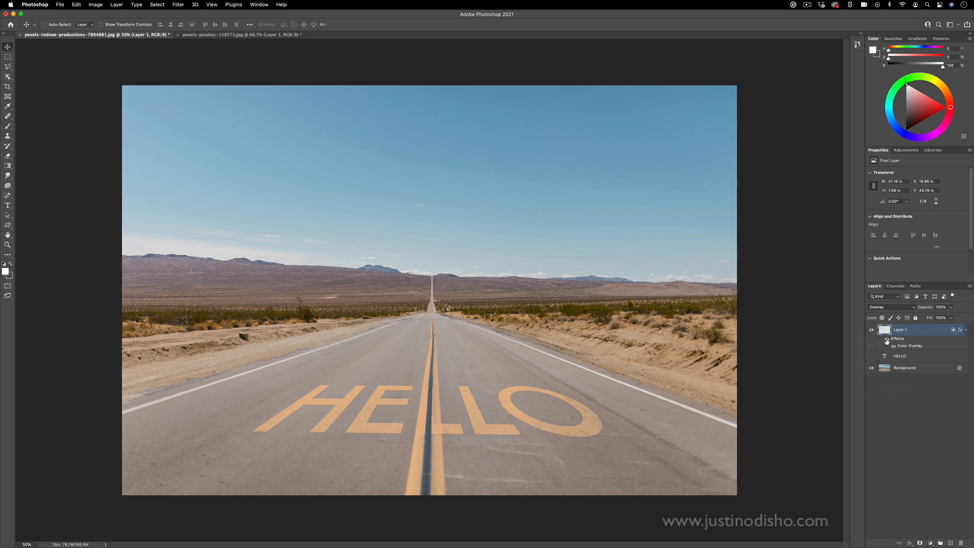
pyautogui.click(891, 306)
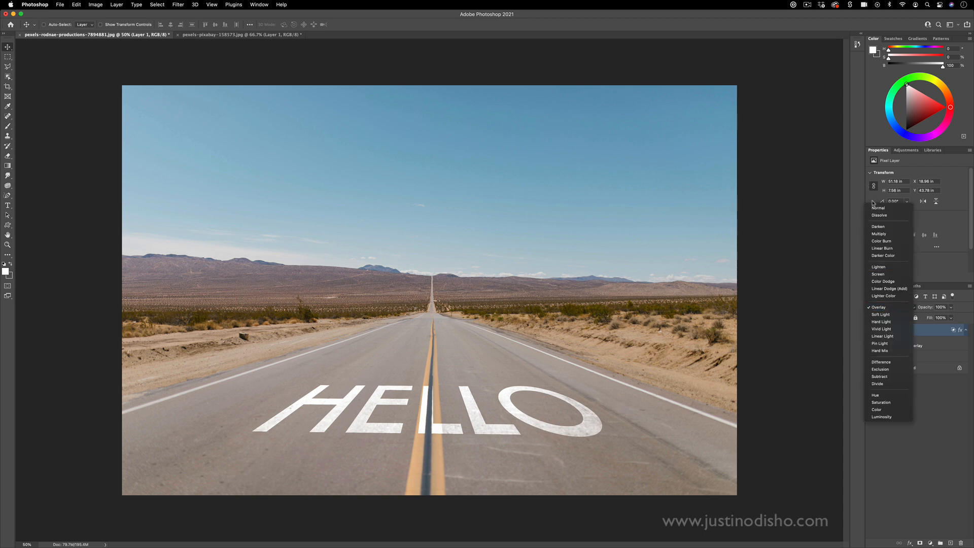
pyautogui.click(877, 207)
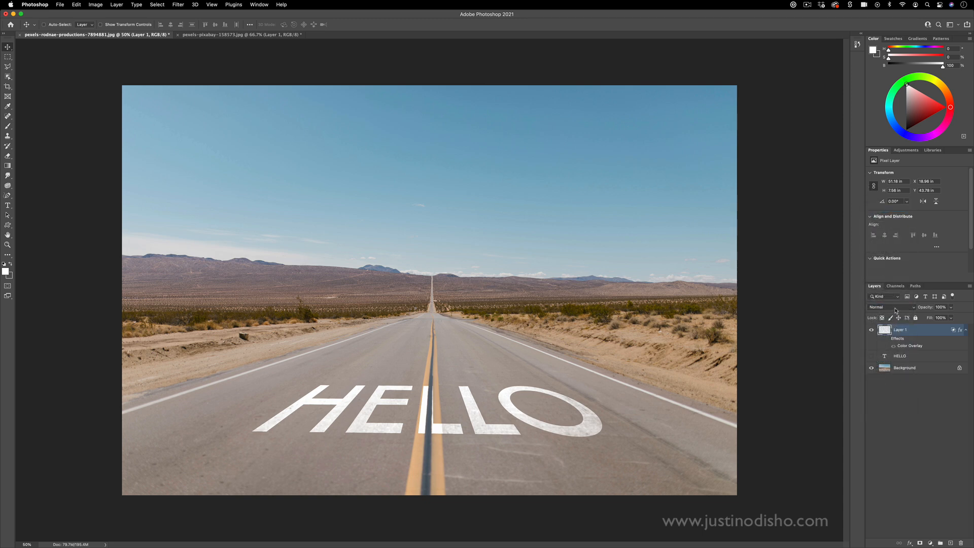
pyautogui.click(893, 306)
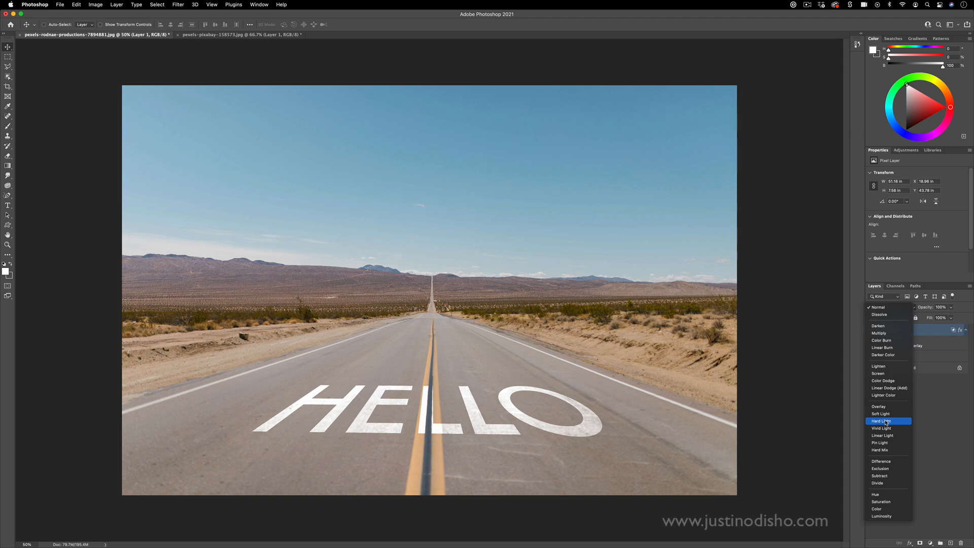
pyautogui.click(879, 406)
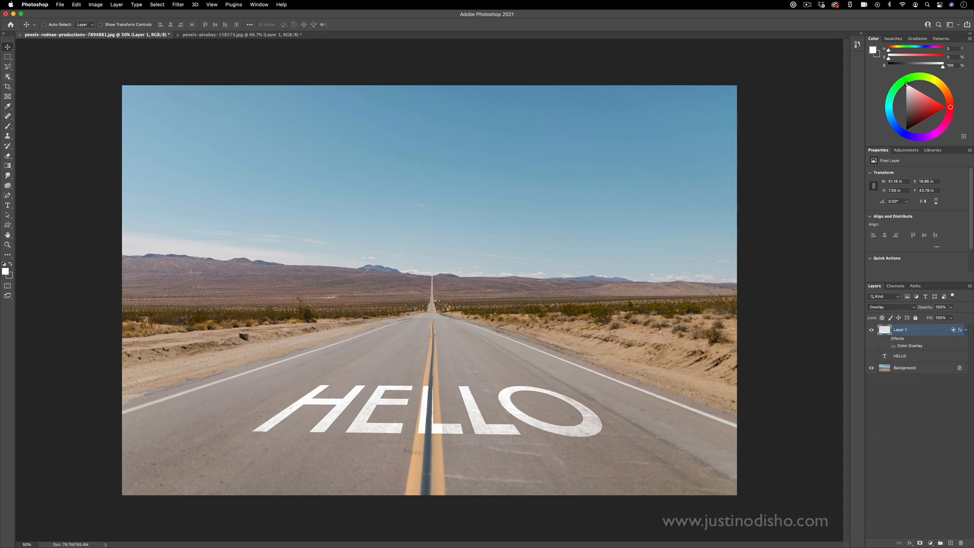
pyautogui.click(242, 35)
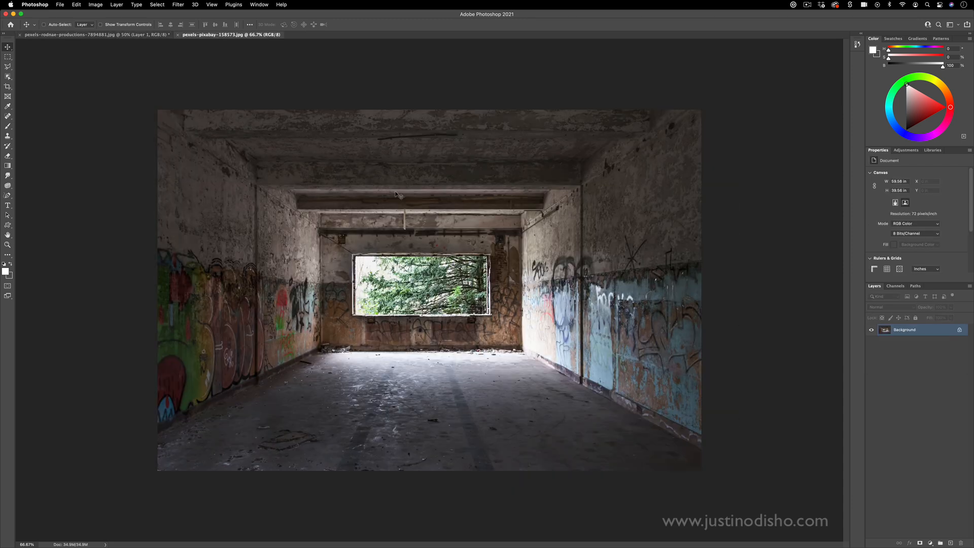
# In Vanishing Point, draw the floor plane from its corners and extend perpendicular planes over the right wall and ceiling
pyautogui.click(157, 4)
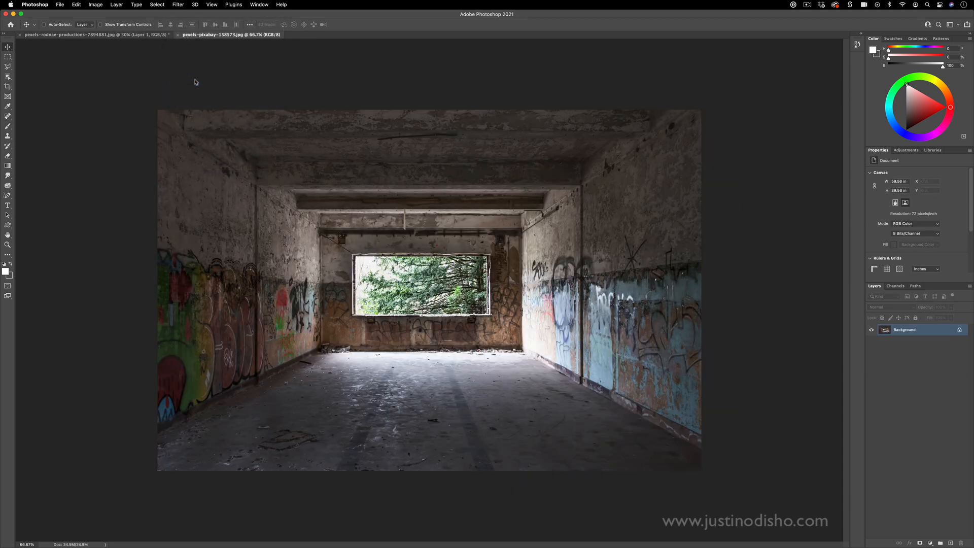
pyautogui.click(178, 4)
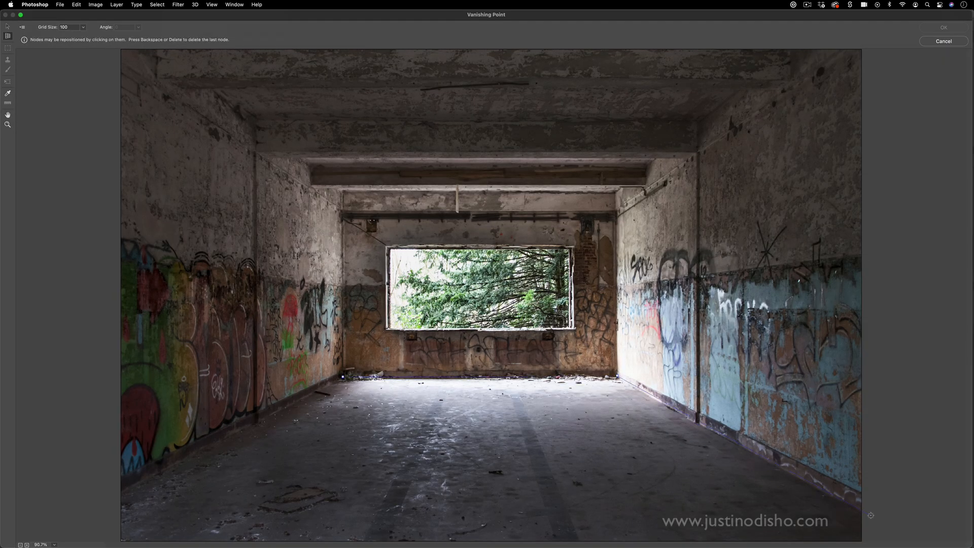
pyautogui.click(101, 509)
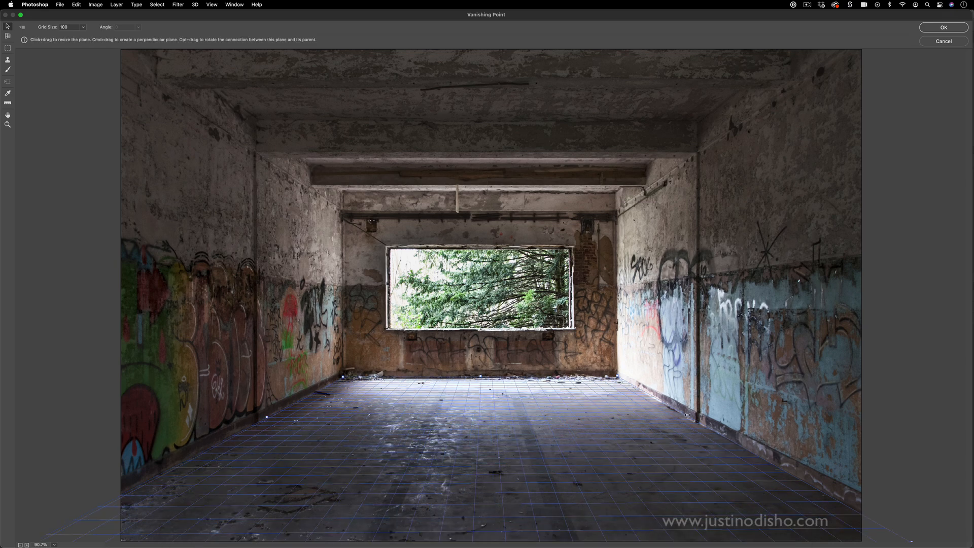
pyautogui.press('cmd')
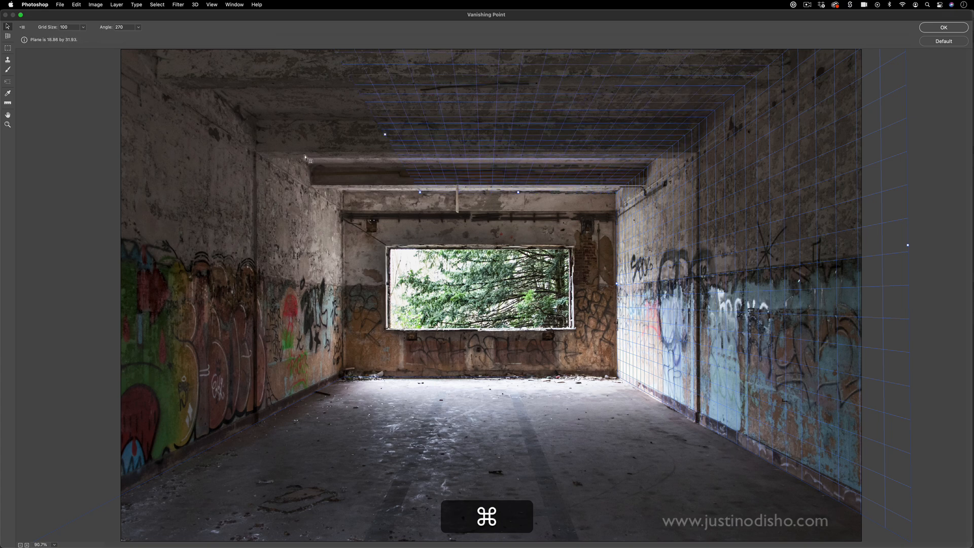
pyautogui.moveTo(305, 158); pyautogui.dragTo(264, 162)
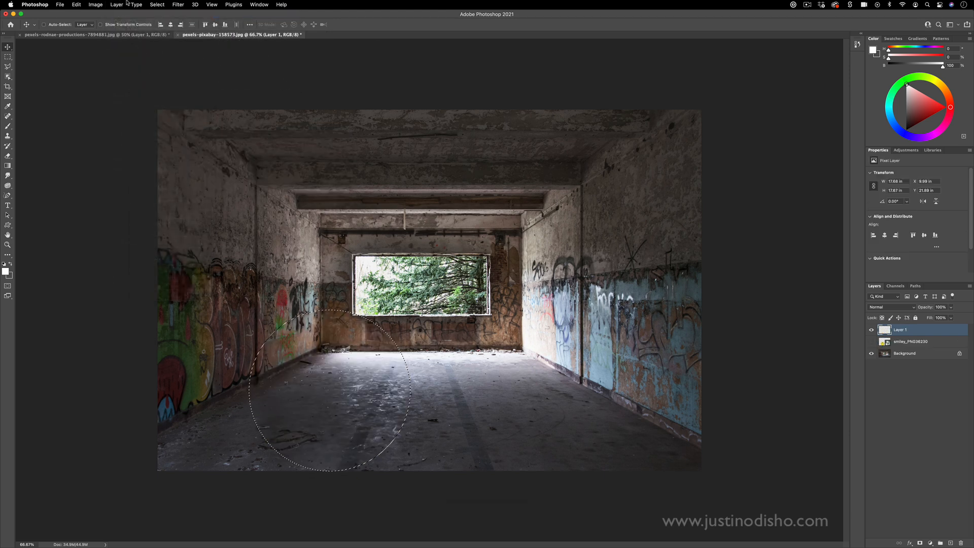
# Bring up the Filter menu over the graffiti-room photo with its planes defined
pyautogui.click(177, 4)
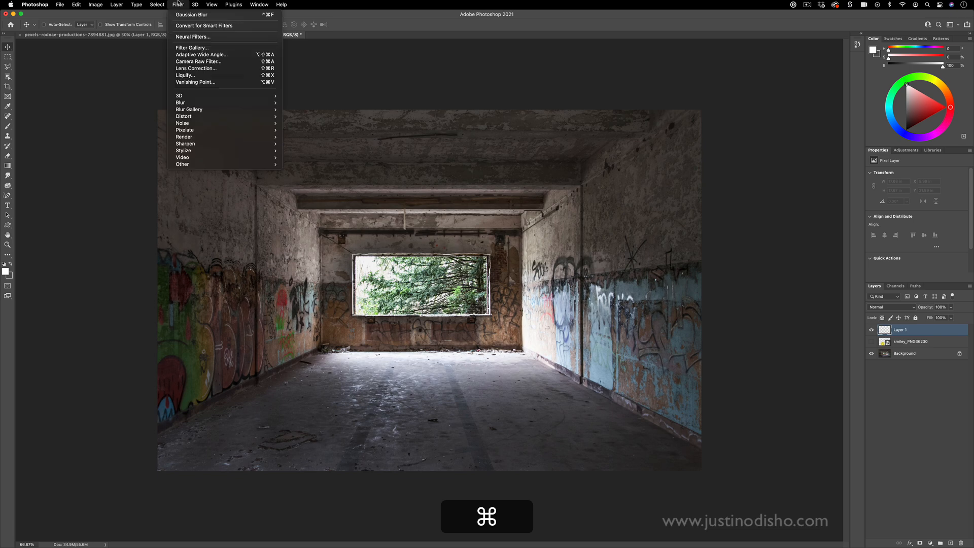
# Paste the copied smiley into Vanishing Point and mirror it onto the wall plane
pyautogui.click(195, 83)
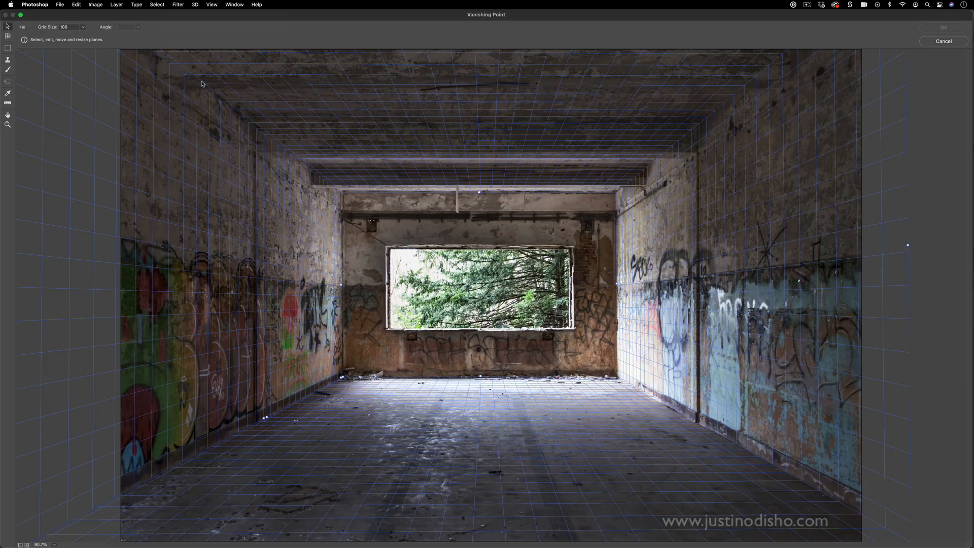
pyautogui.press('cmd')
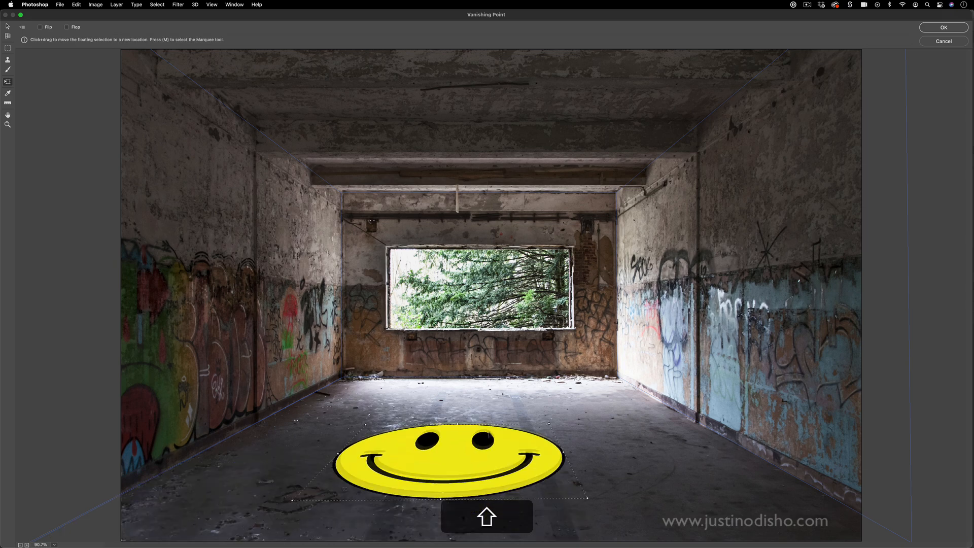
pyautogui.click(67, 26)
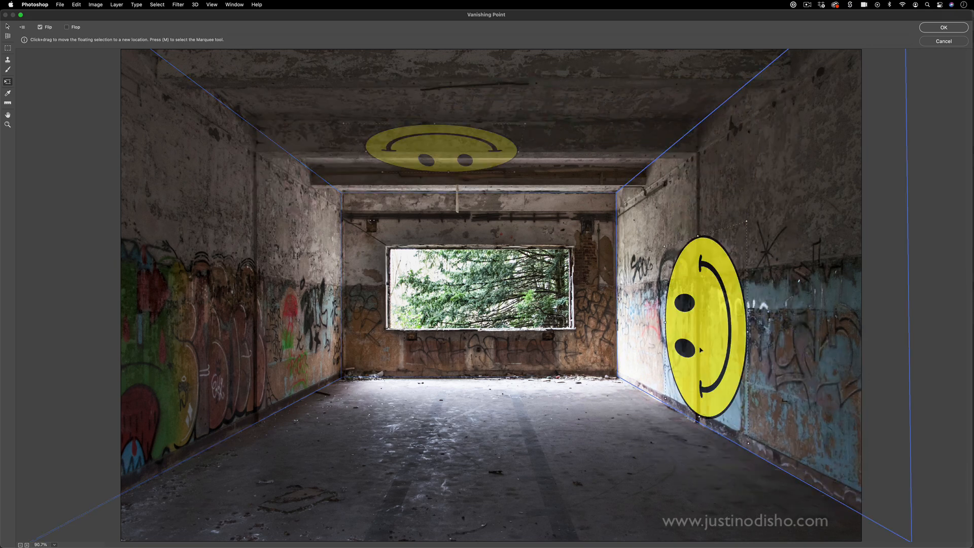
# Shrink and rotate the smiley upright near the far corner, then apply it to Layer 1
pyautogui.press('cmd')
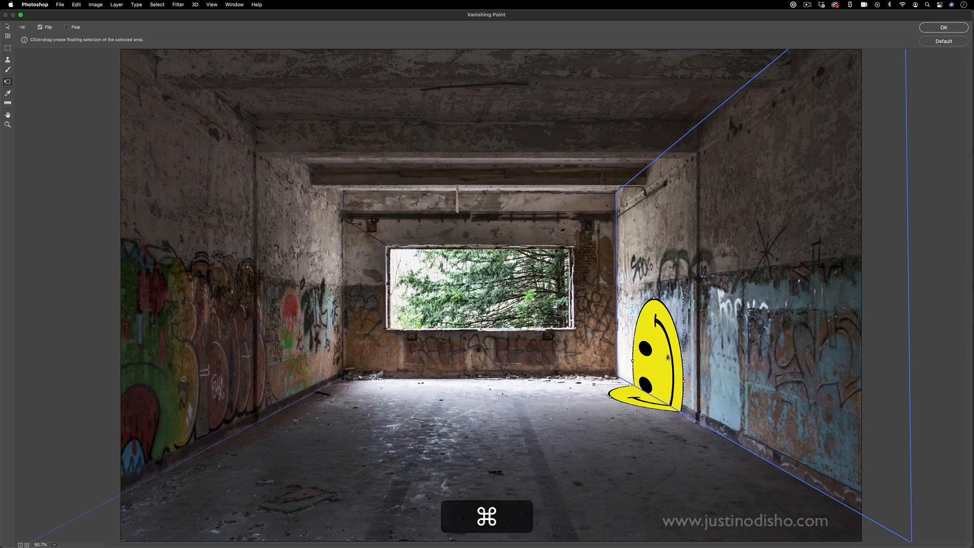
pyautogui.press('shift')
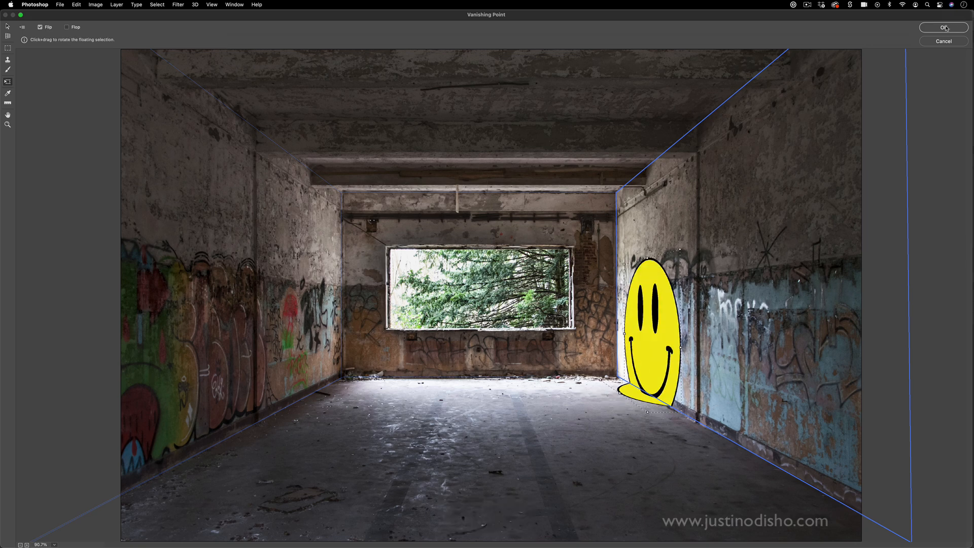
pyautogui.click(943, 28)
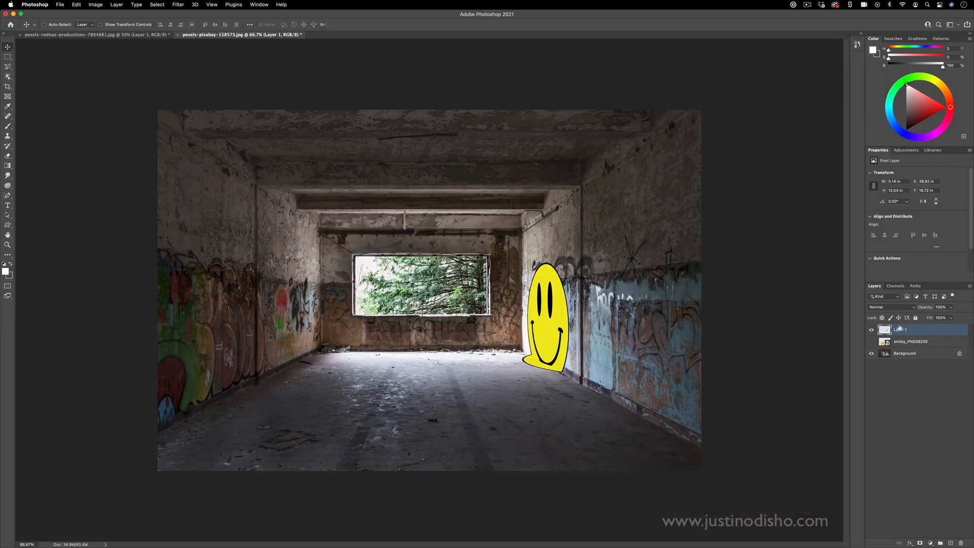
# Set Layer 1 to Multiply blending and split the Underlying Layer slider so dark wall areas show through
pyautogui.rightClick(901, 329)
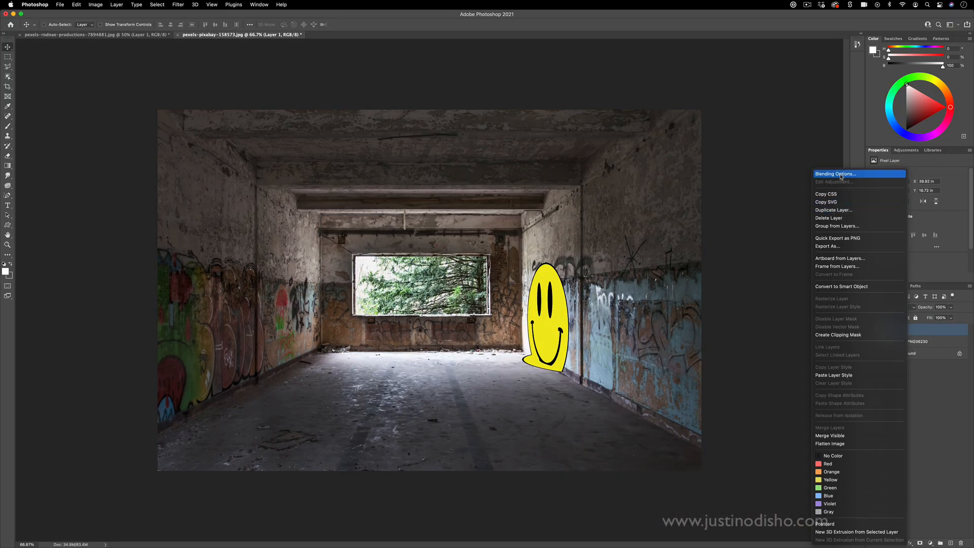
pyautogui.click(836, 174)
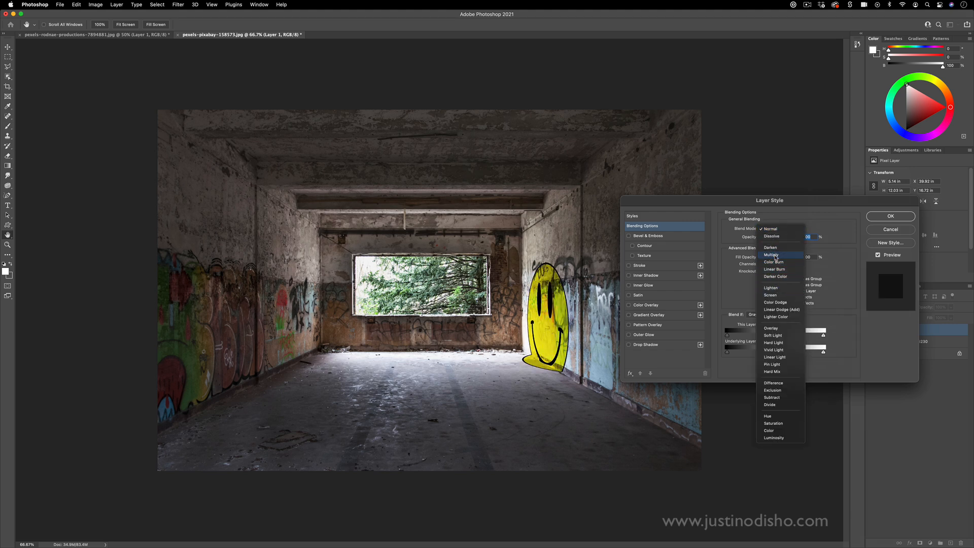
pyautogui.click(773, 254)
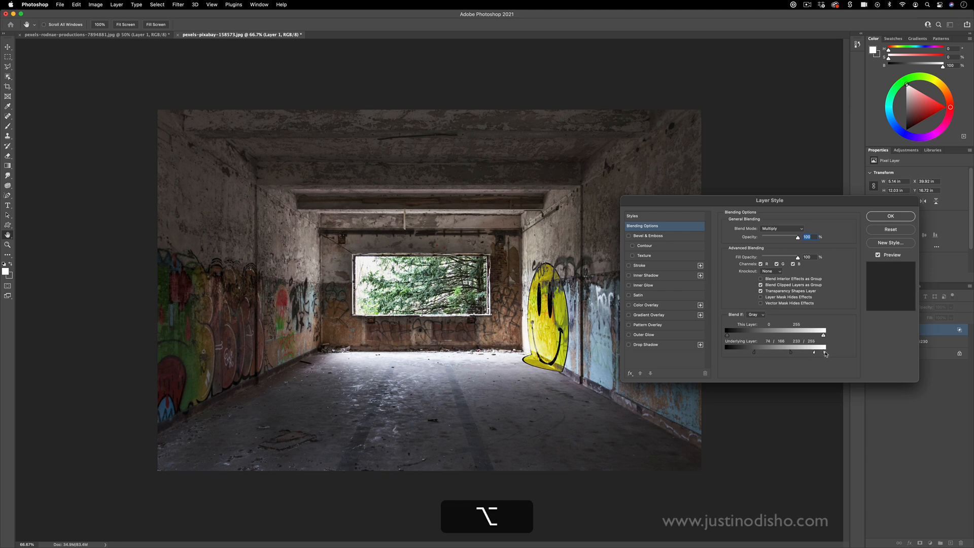
pyautogui.click(890, 215)
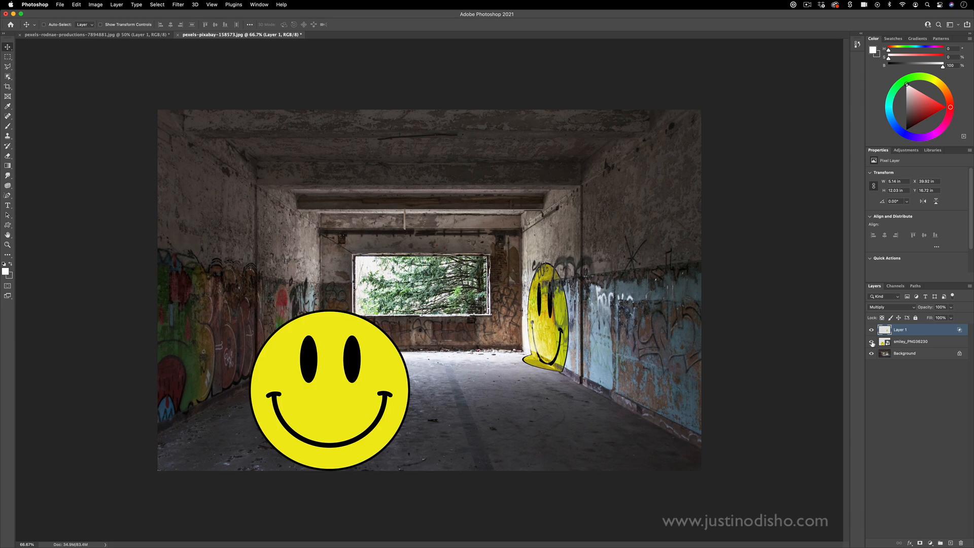
# Make the original smiley layer visible again and select it for moving
pyautogui.click(871, 330)
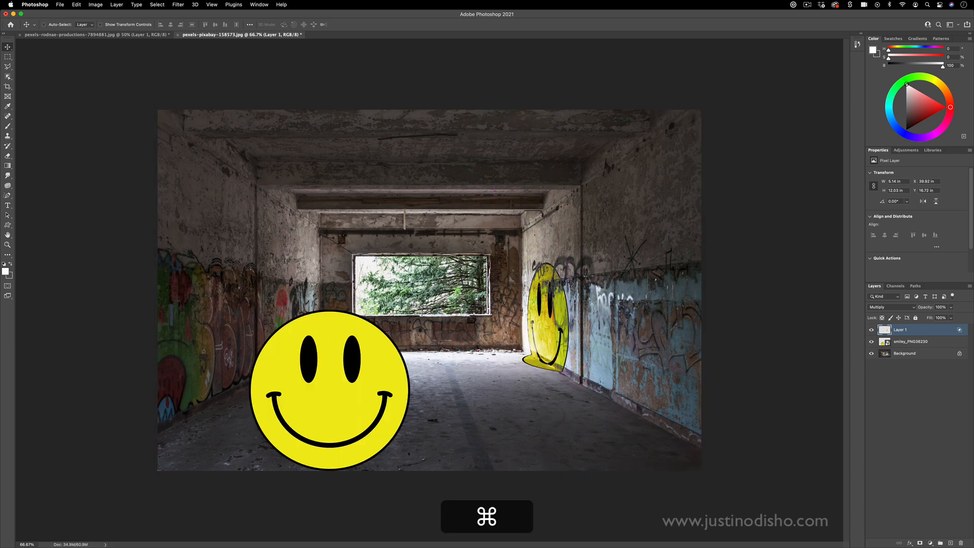
pyautogui.click(911, 341)
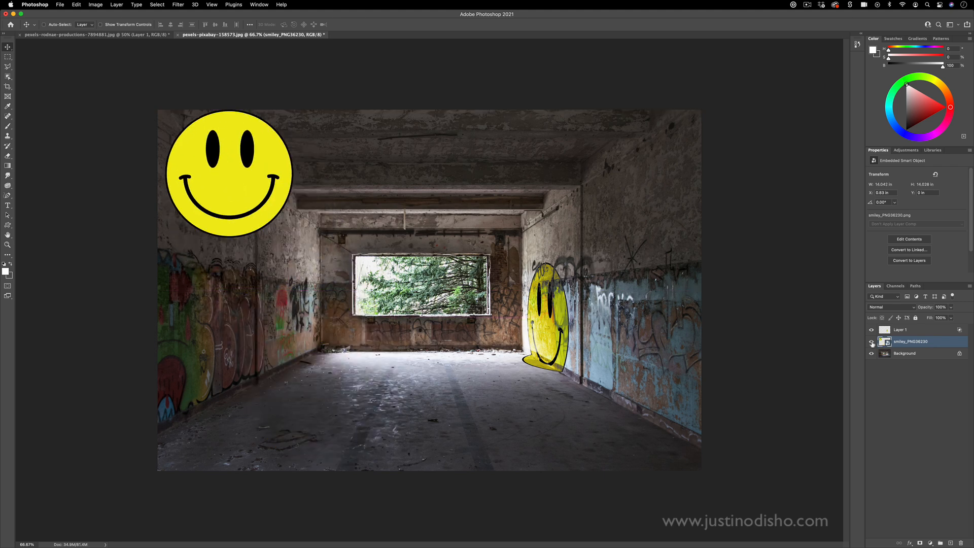